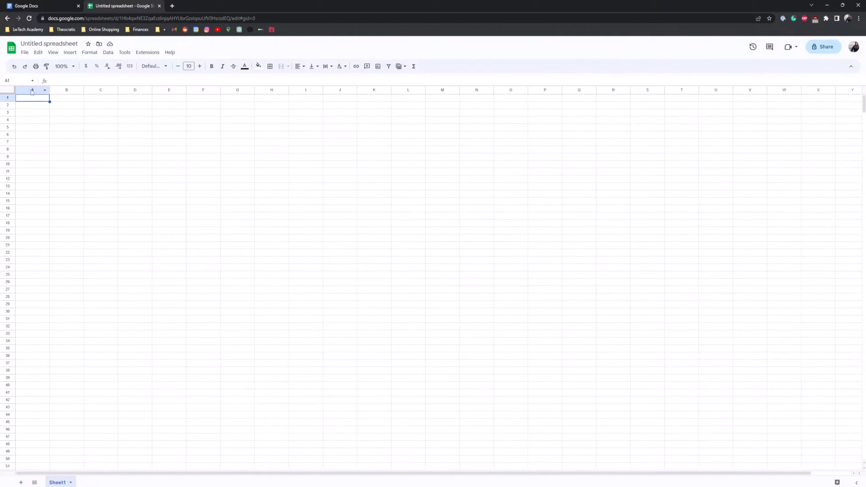
Step: Widen column B by dragging its header border past the default width
click(100, 89)
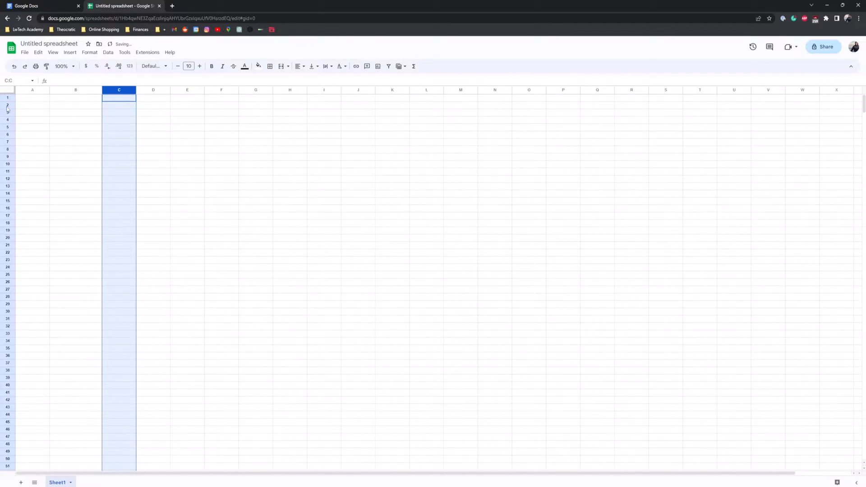
click(76, 150)
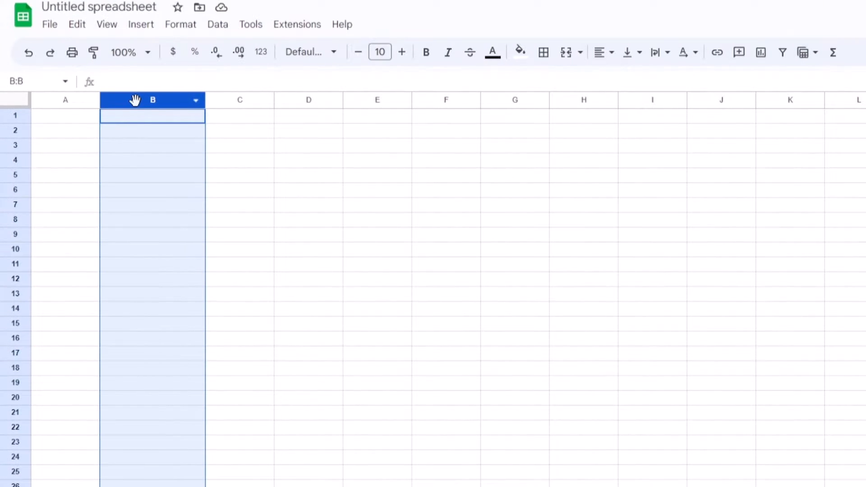
Step: Resize column B to exactly 200 pixels via its header actions
right_click(152, 101)
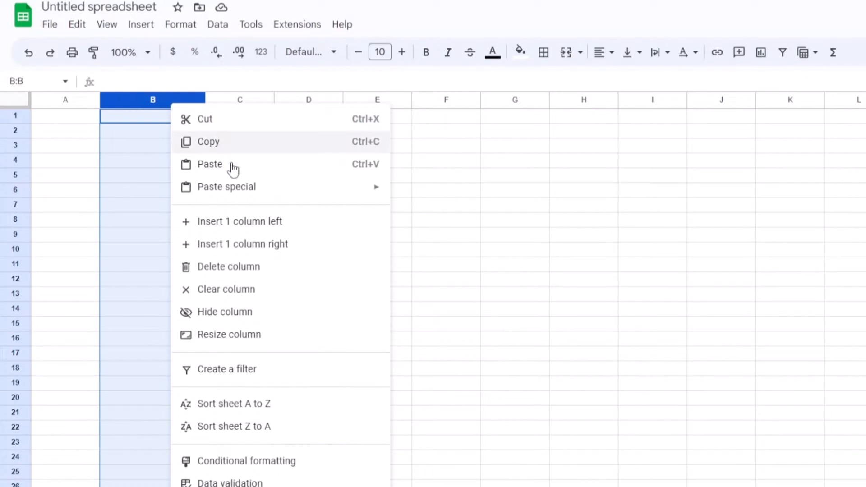
click(228, 334)
text(200)
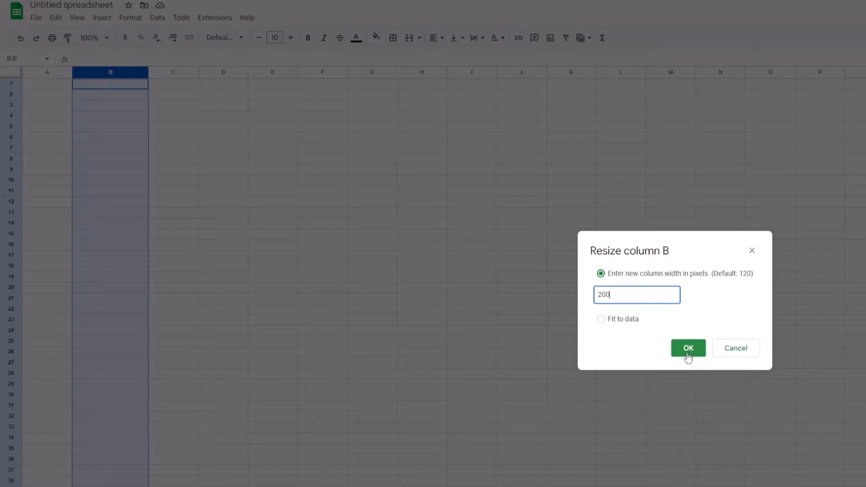
click(688, 349)
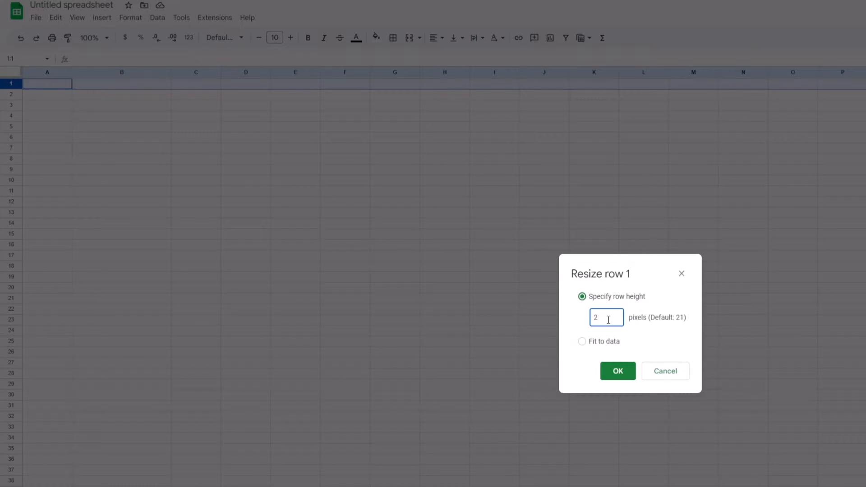
Step: Replace row 1's height value with 50 pixels and confirm it
key(backspace)
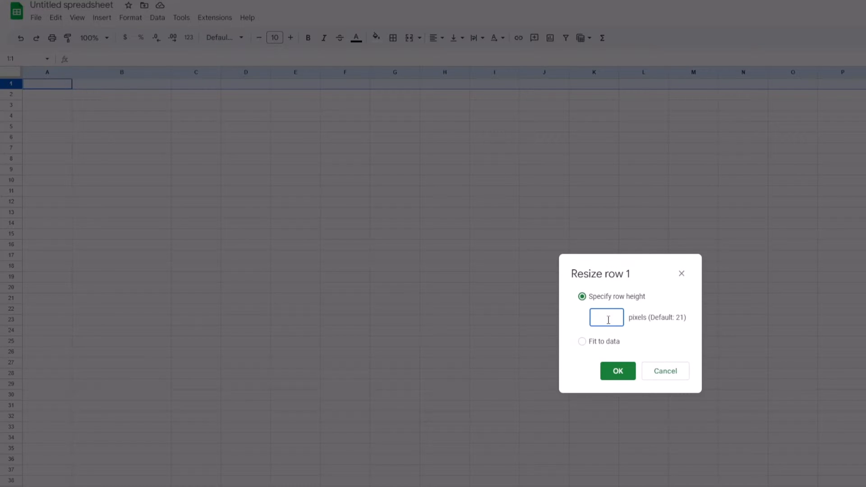
text(50)
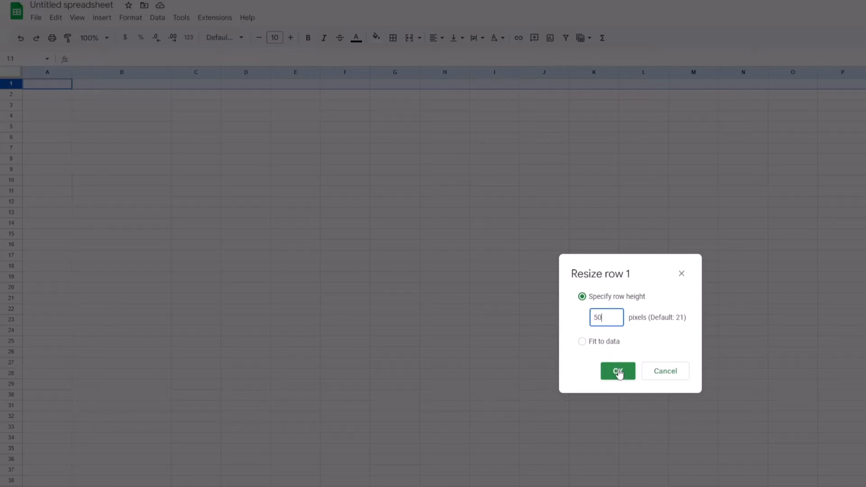
click(617, 371)
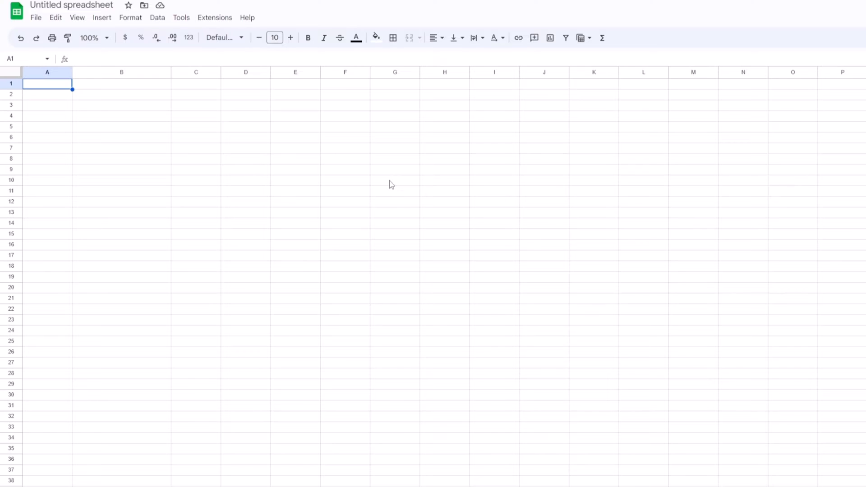
mouse_move(397, 194)
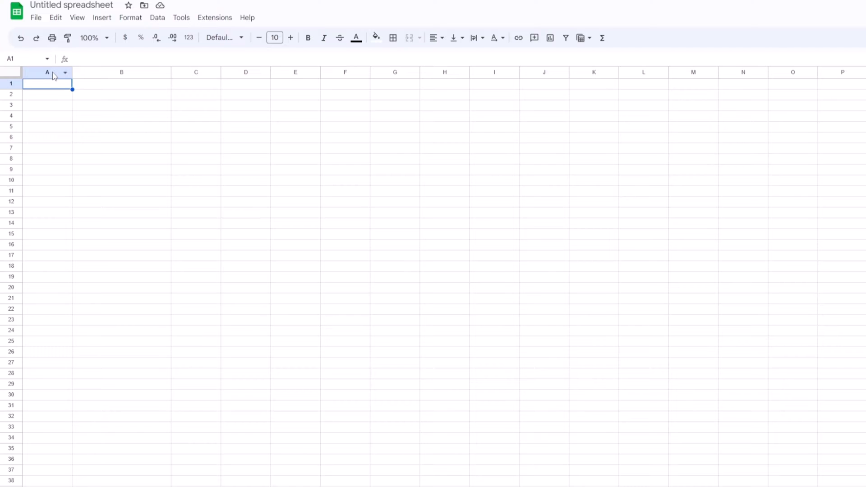
Step: Select columns A through H and bring up their shared width settings
drag(47, 72, 445, 72)
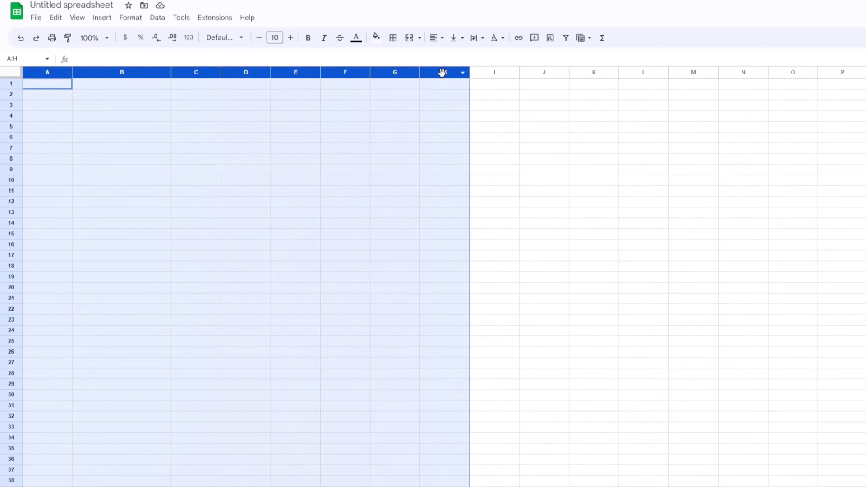
right_click(444, 72)
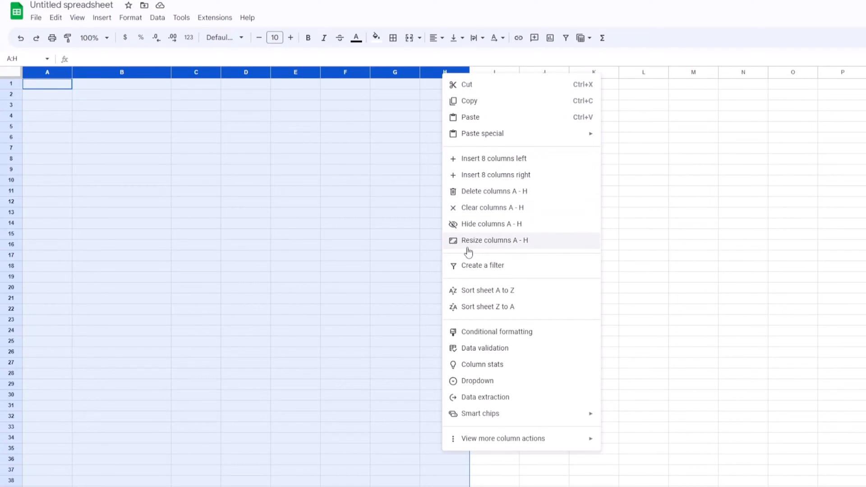
mouse_move(511, 238)
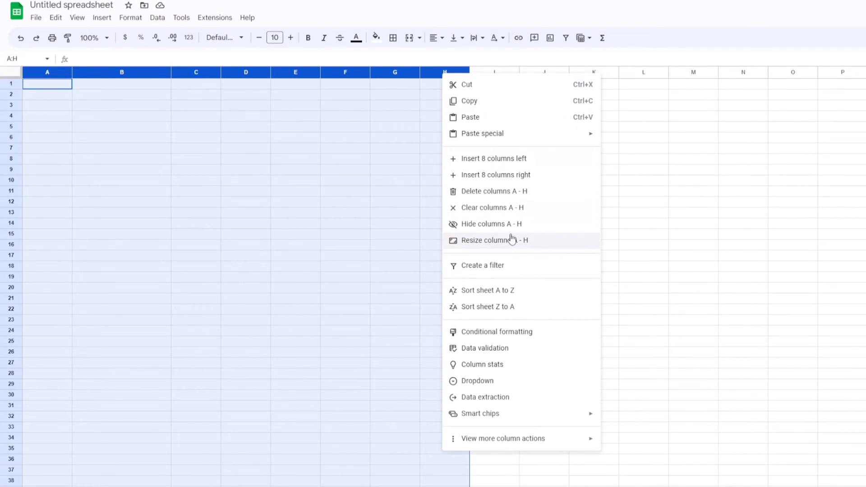
click(494, 240)
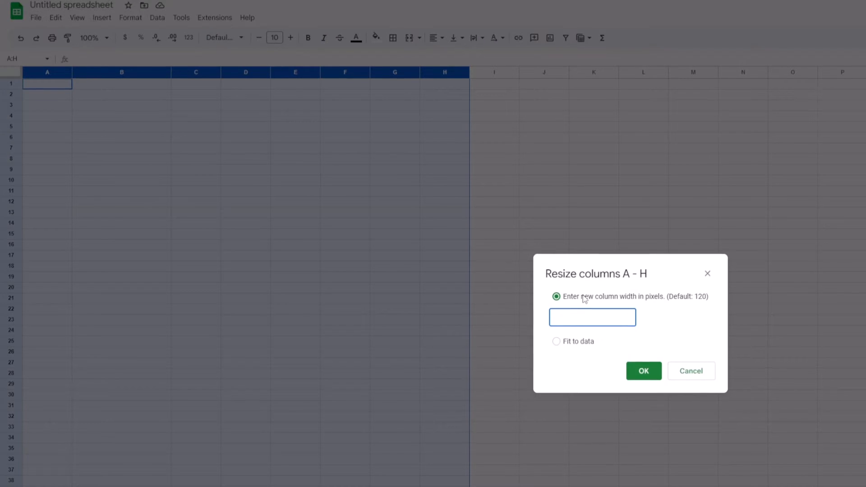
click(691, 371)
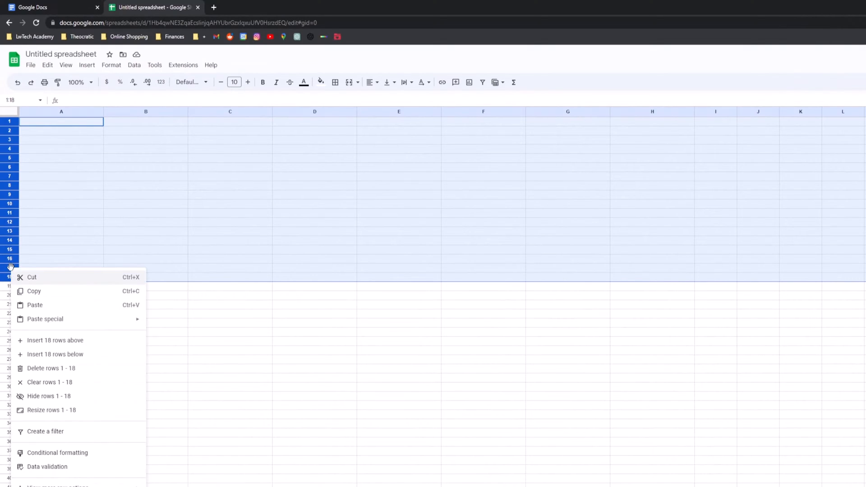
mouse_move(65, 410)
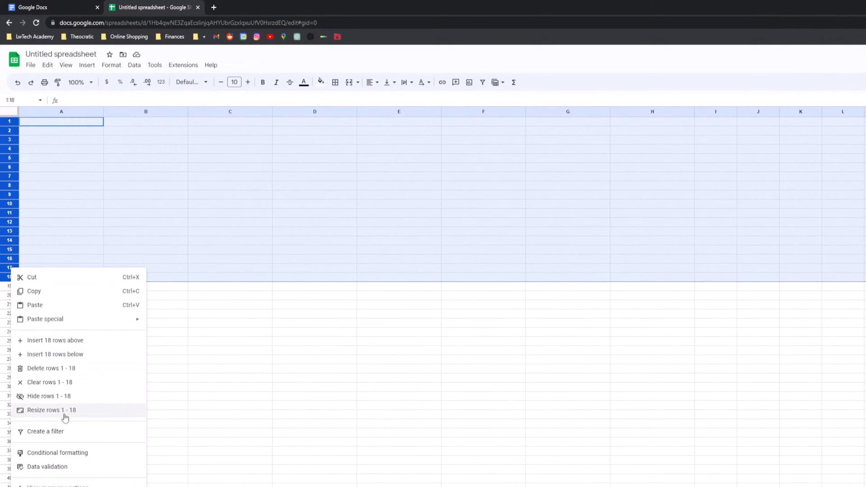
Step: Resize rows 1 through 18 to 50 pixels tall
click(51, 410)
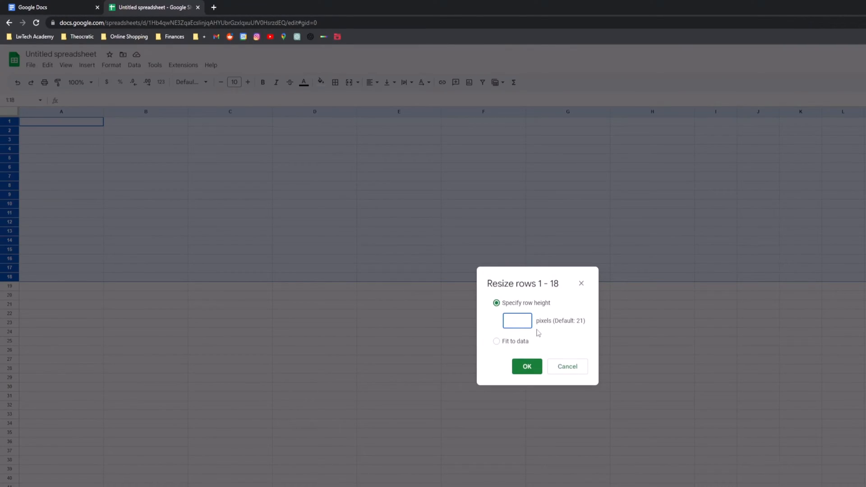
text(50)
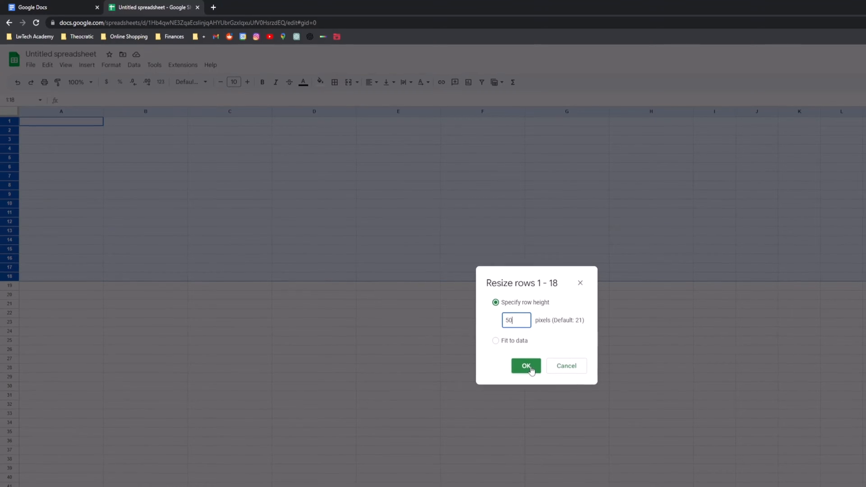
click(525, 365)
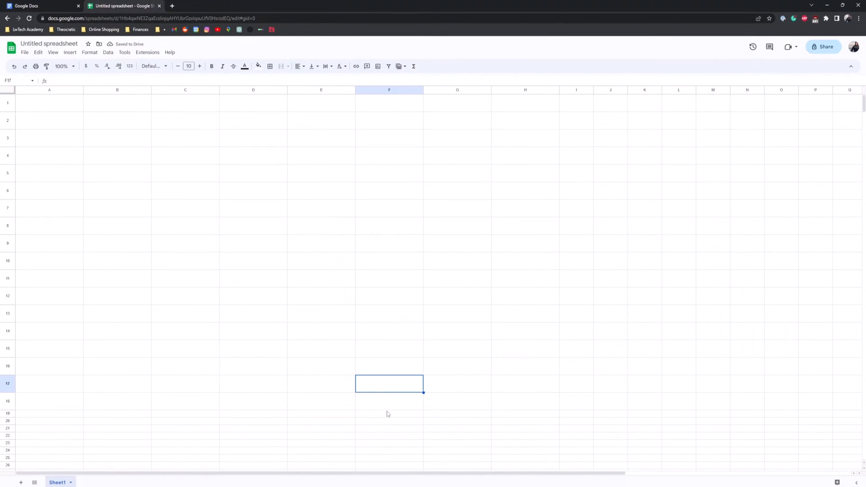